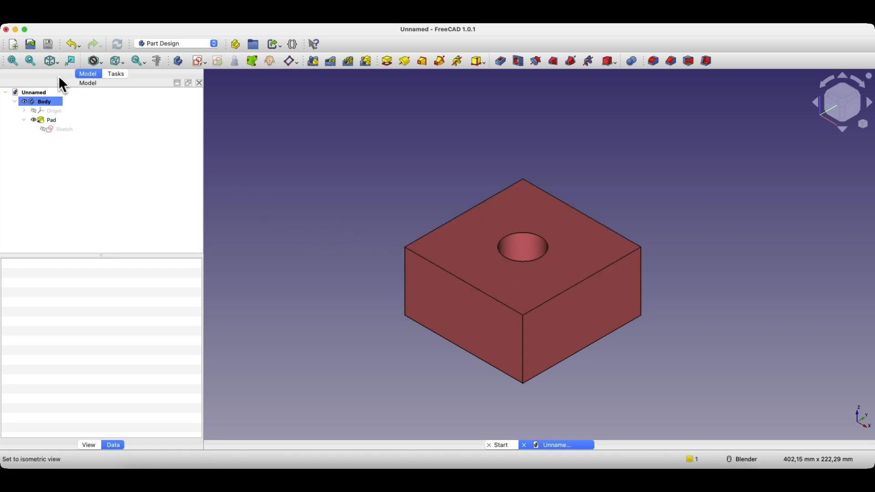
mouse_move(48, 44)
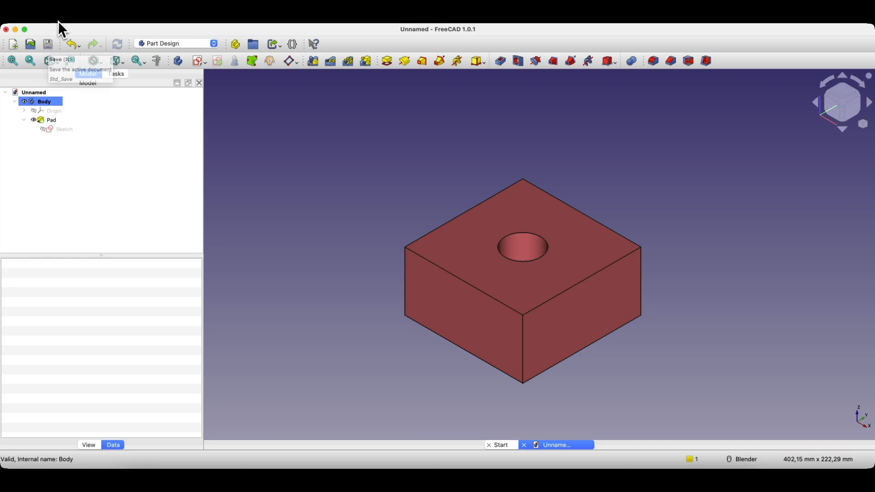
Step: Save the unnamed project as 'part1' in the Training folder via Save As
left_click(66, 28)
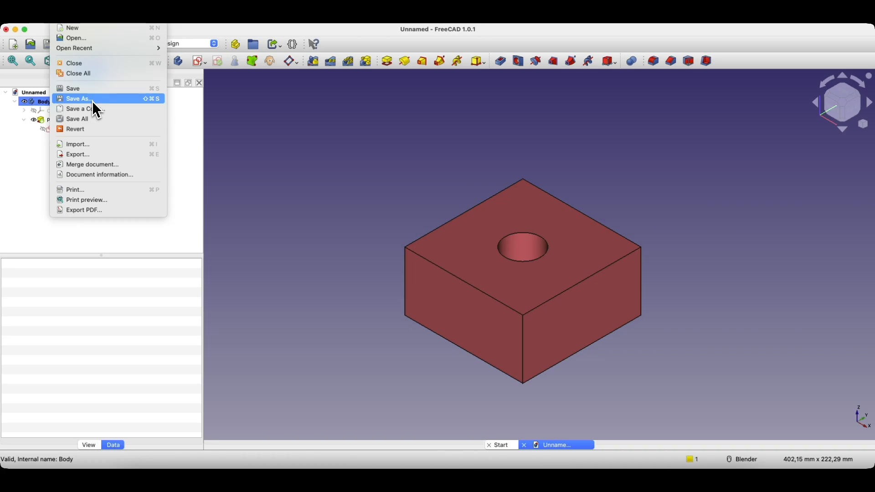
left_click(78, 98)
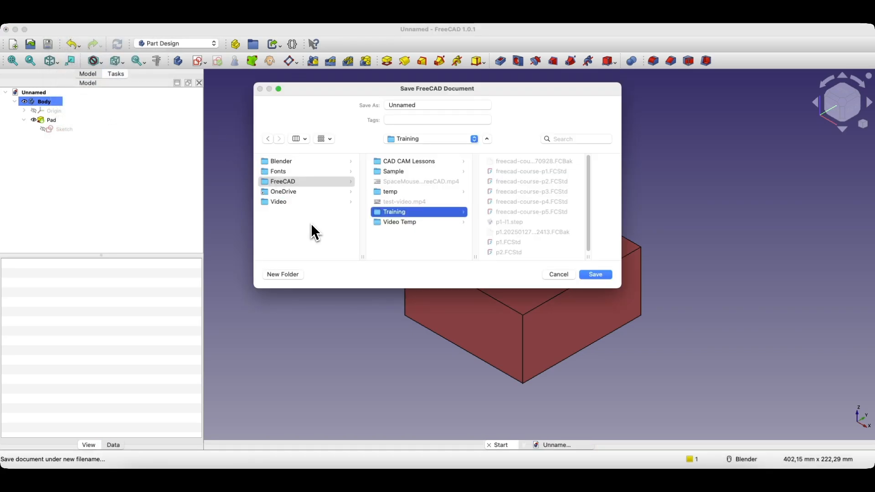
left_click(437, 105)
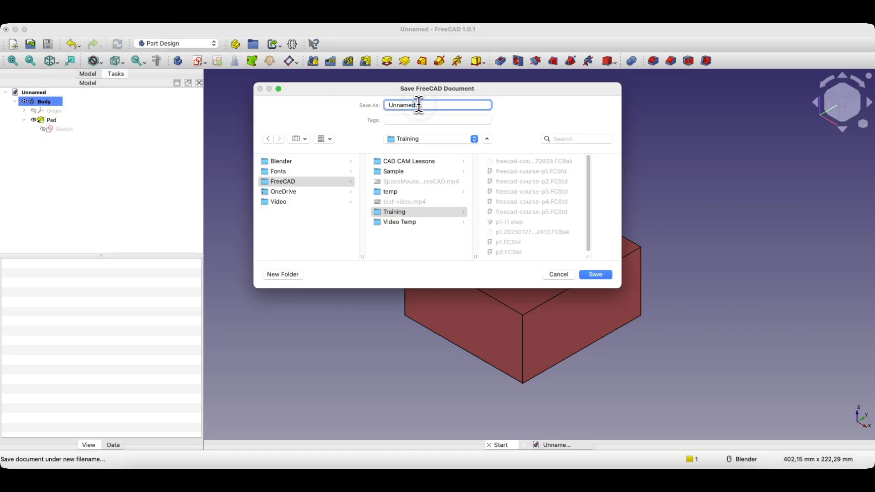
type("part1")
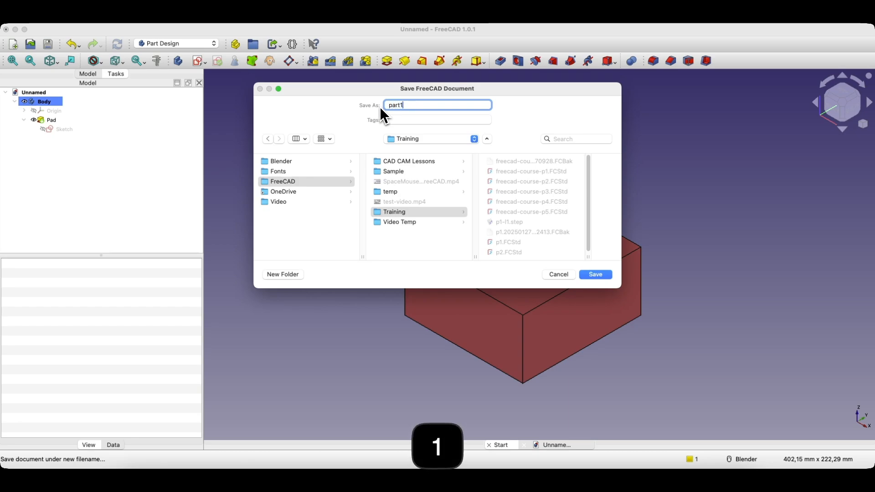
left_click(594, 274)
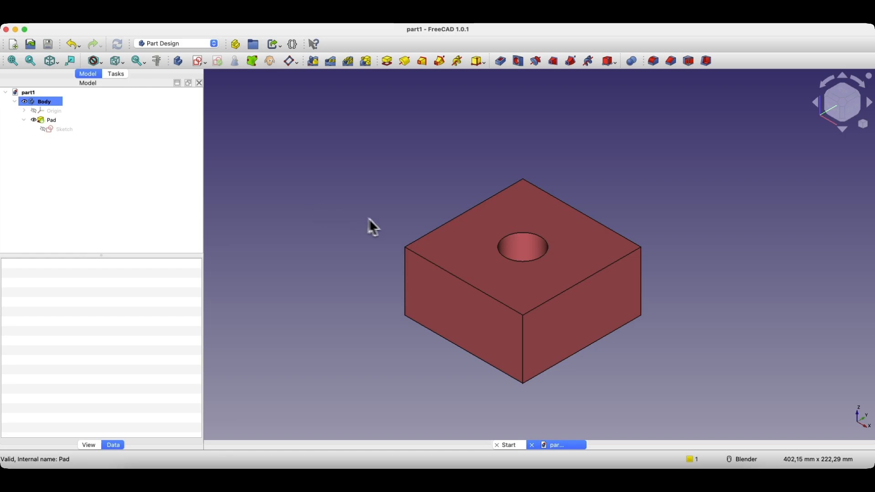
mouse_move(266, 178)
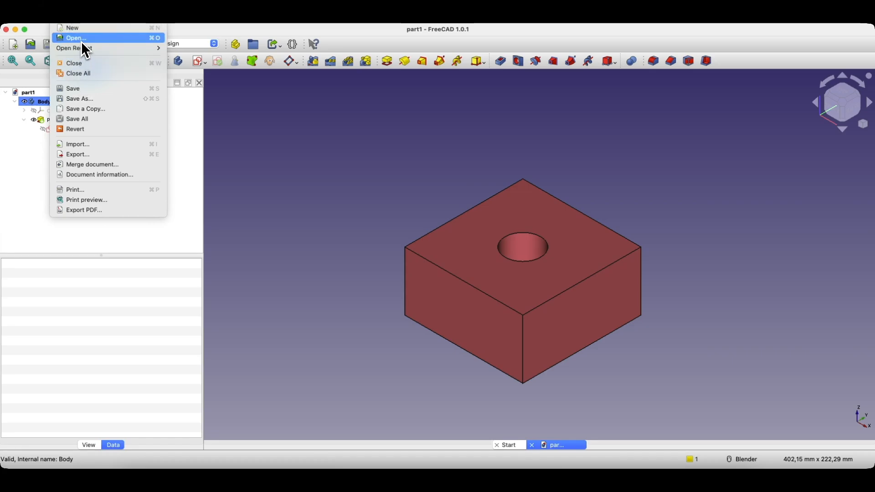
Step: Bring up the open-project file browser showing the Training folder contents
left_click(74, 38)
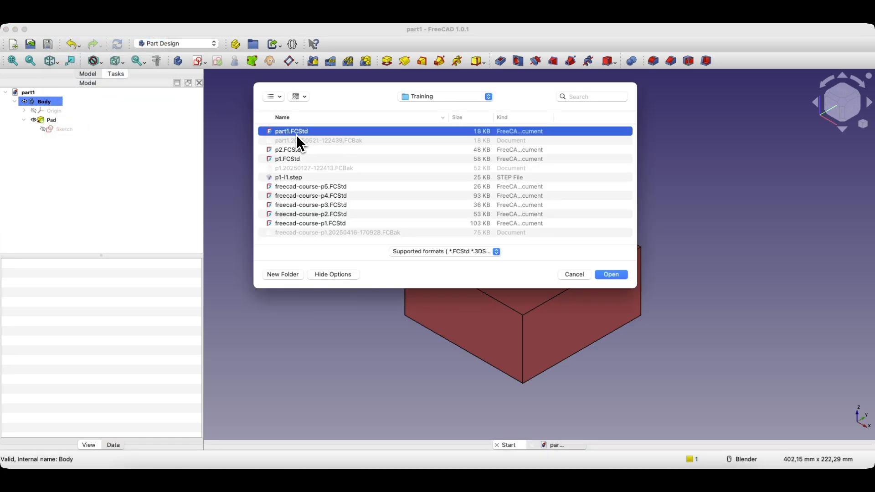
mouse_move(319, 181)
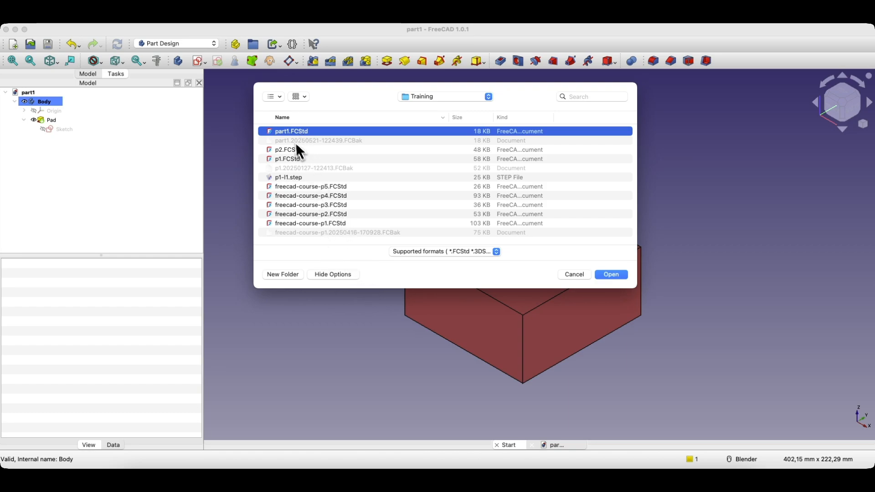
mouse_move(308, 144)
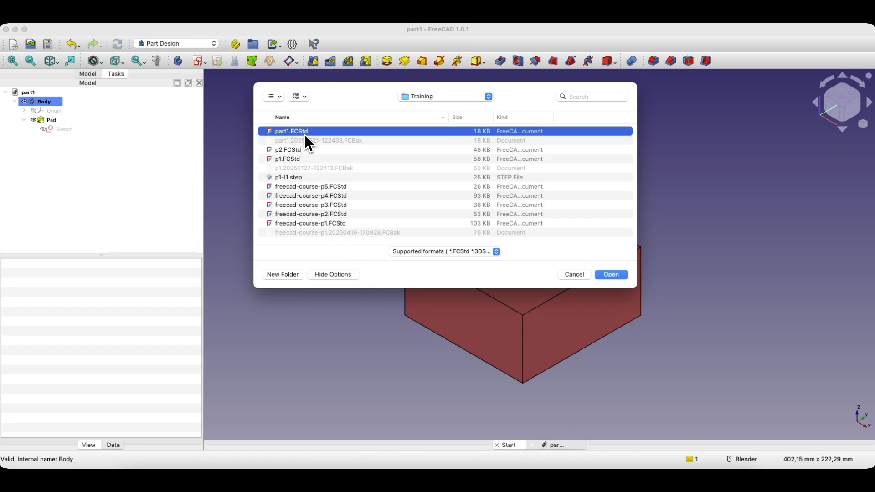
mouse_move(318, 144)
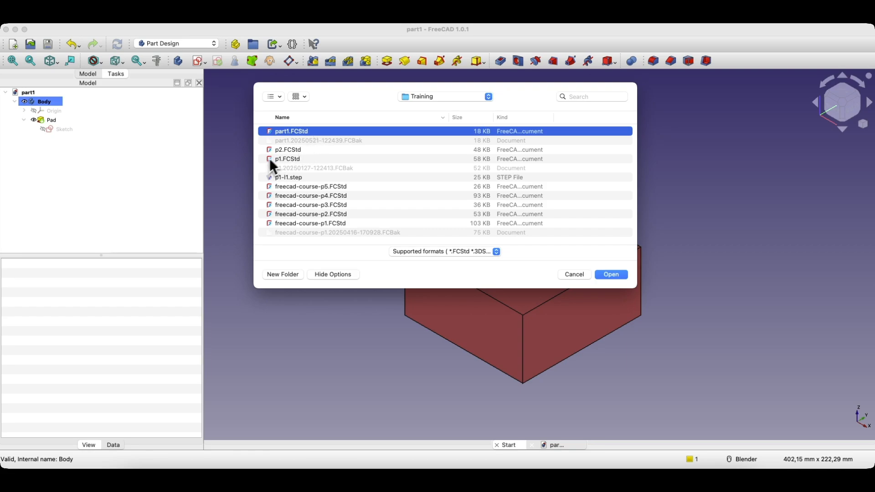
Step: Open p2.FCStd as a second document, then return to part1 and select its Pad feature
left_click(288, 150)
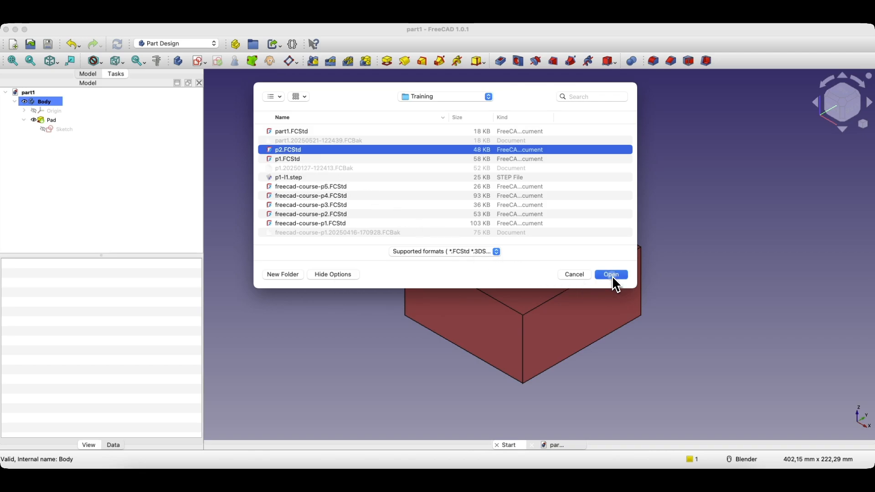
left_click(610, 274)
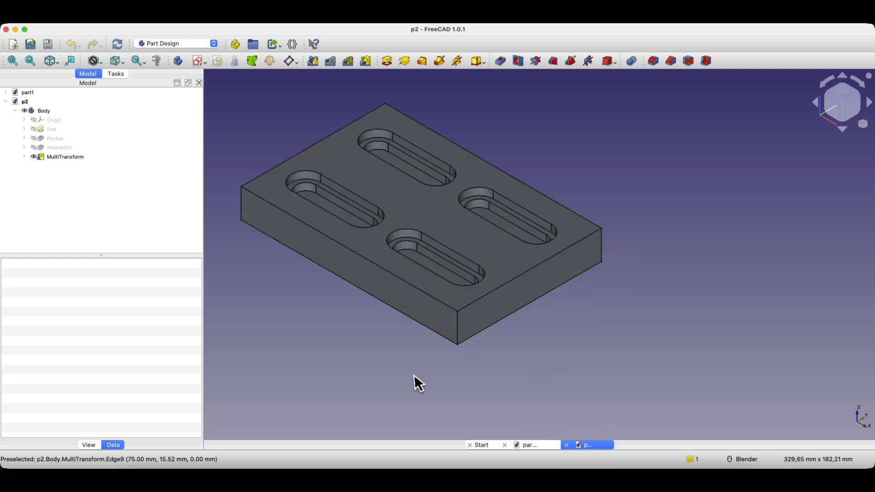
left_click(533, 445)
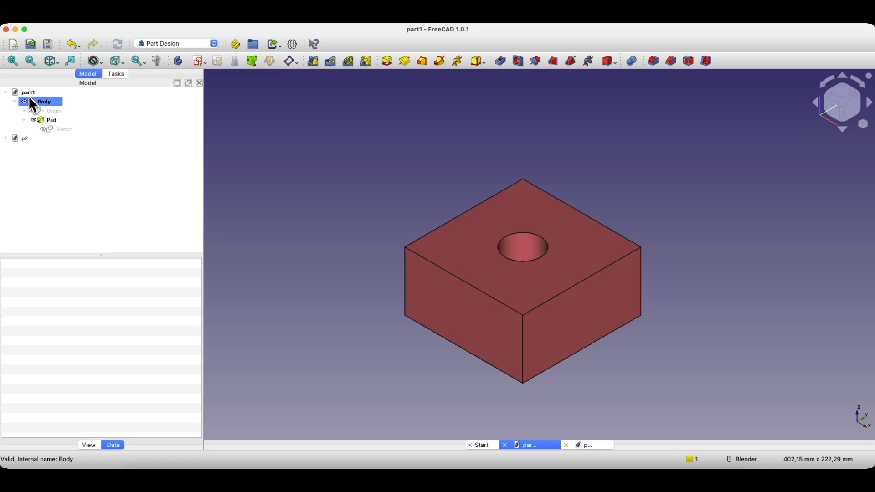
left_click(24, 101)
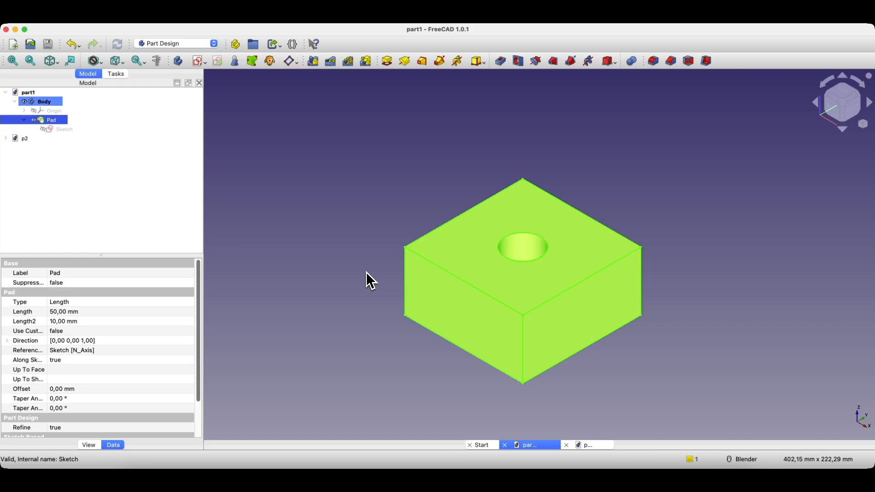
mouse_move(374, 266)
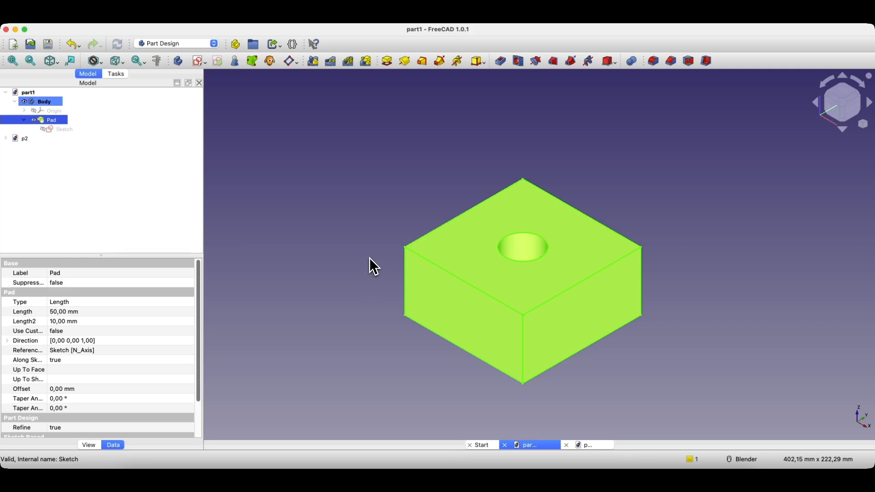